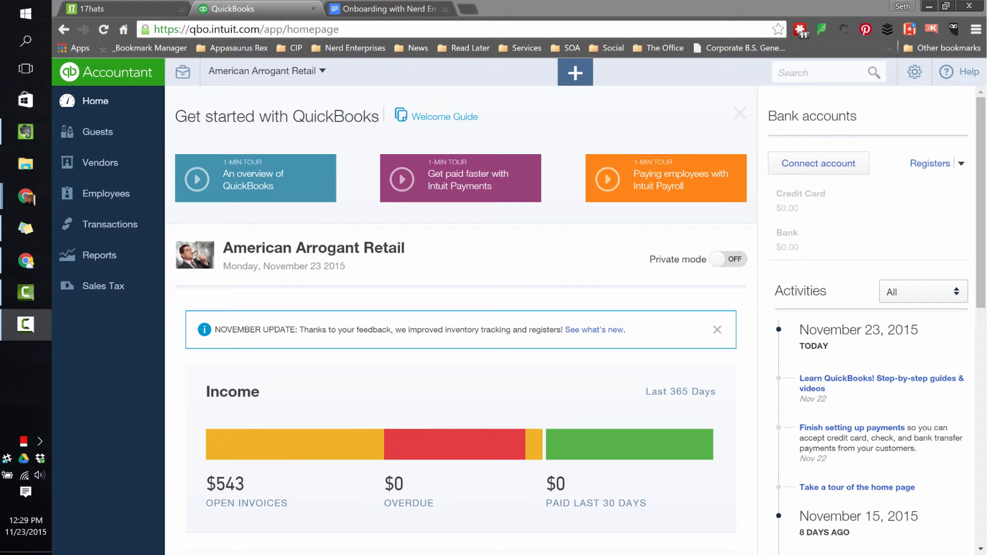
pyautogui.moveTo(900, 255)
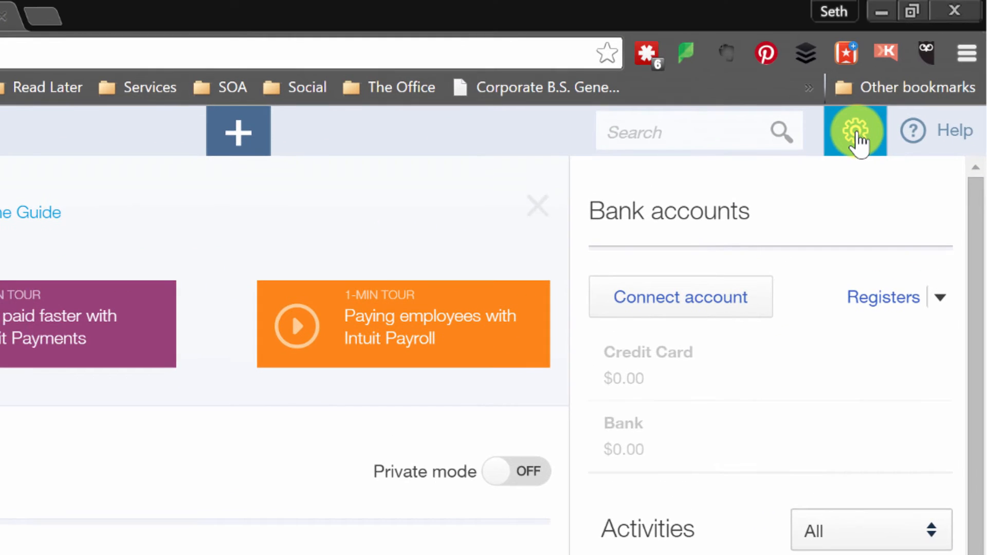
# Reach the Manage Users page from the gear menu's Your Company section
pyautogui.click(854, 131)
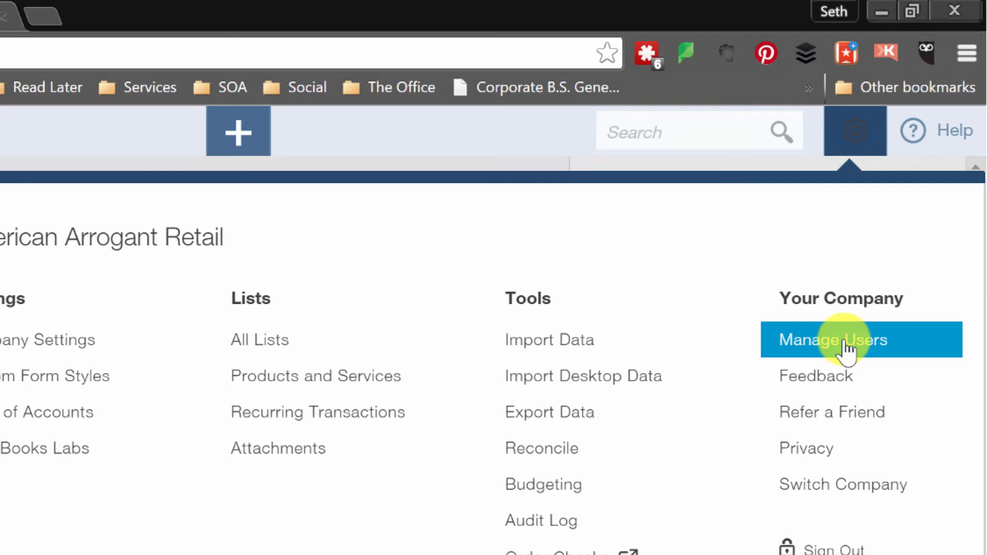
pyautogui.click(832, 341)
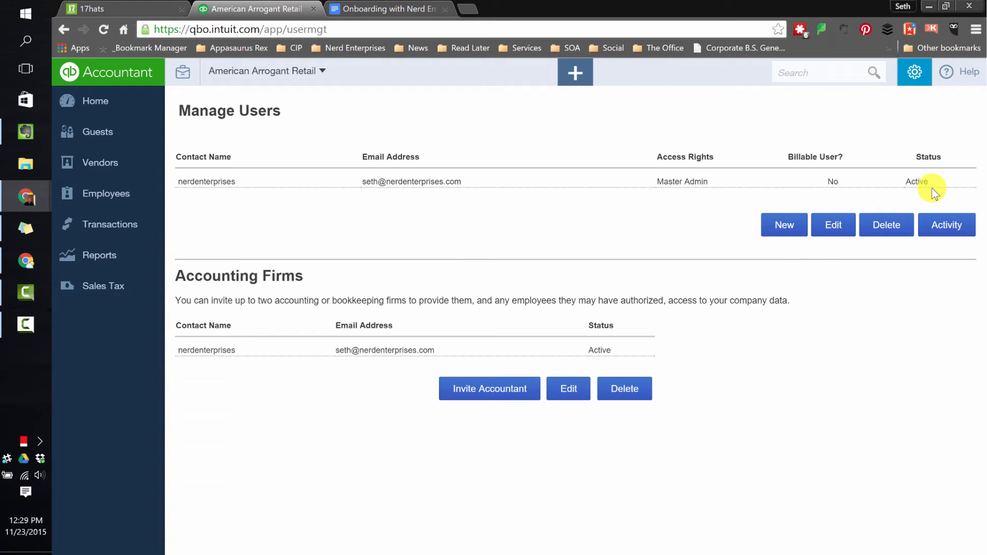
pyautogui.moveTo(912, 209)
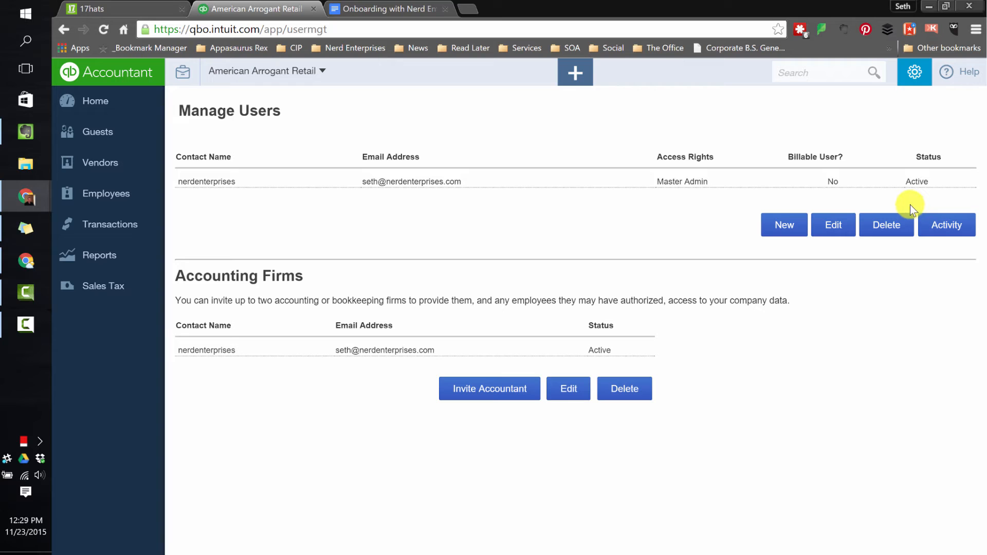
pyautogui.moveTo(907, 222)
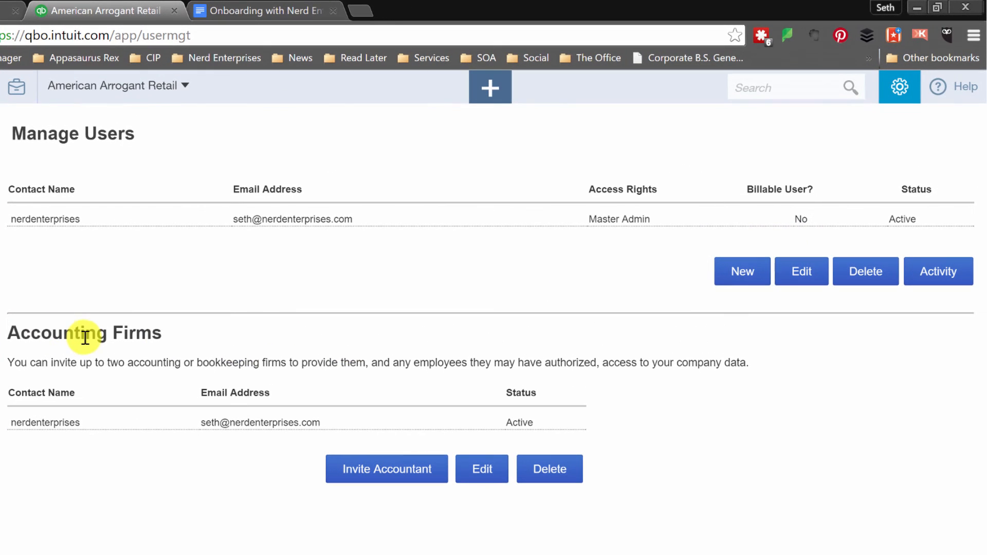
pyautogui.moveTo(385, 469)
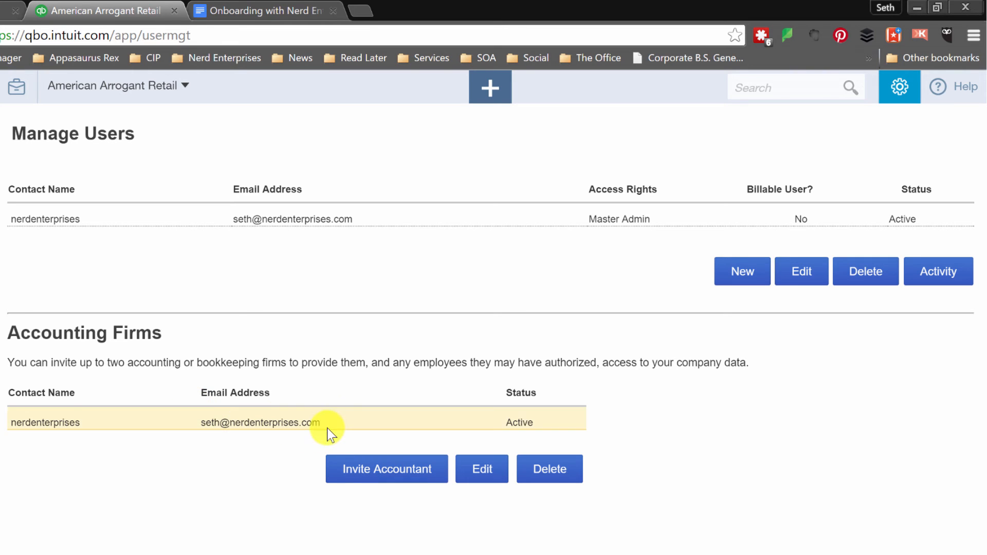
pyautogui.moveTo(334, 427)
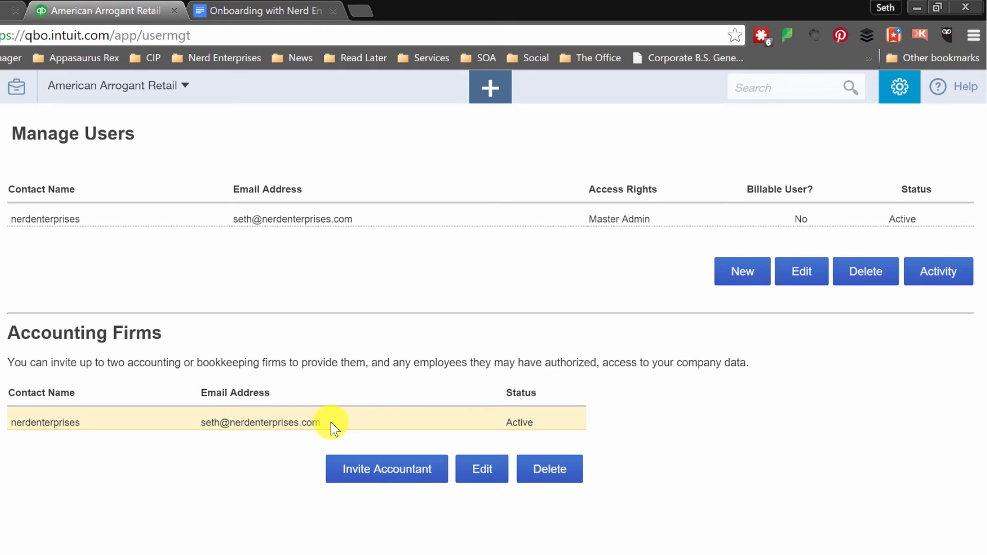